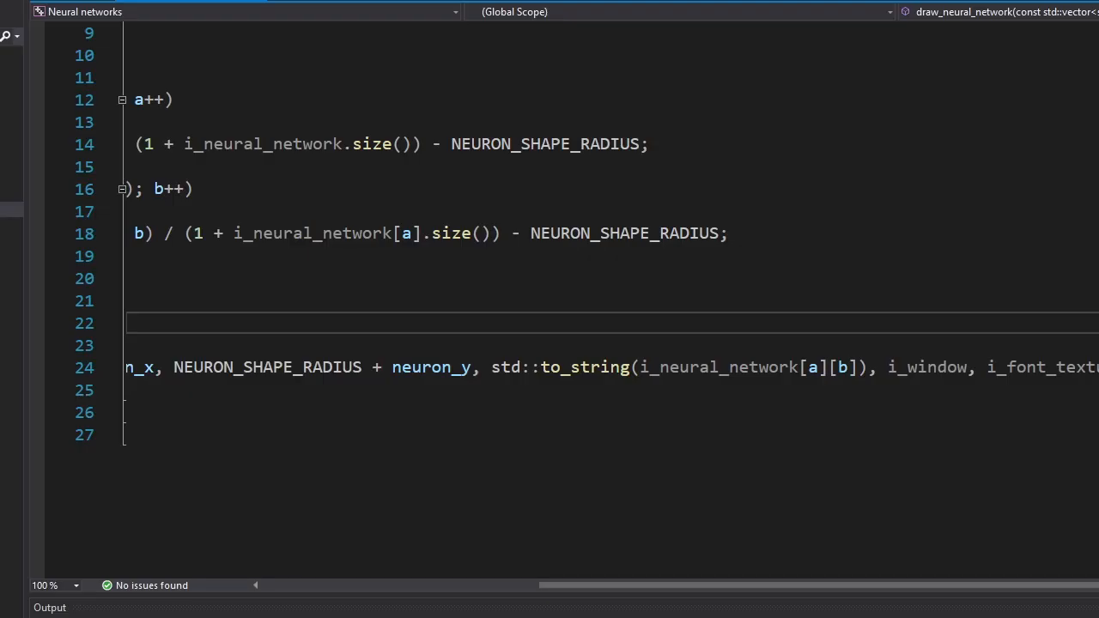
Declare float neuron_value rounding i_neural_network[a][b] to DECIMAL_DIGITS using round and pow
double_click(586, 367)
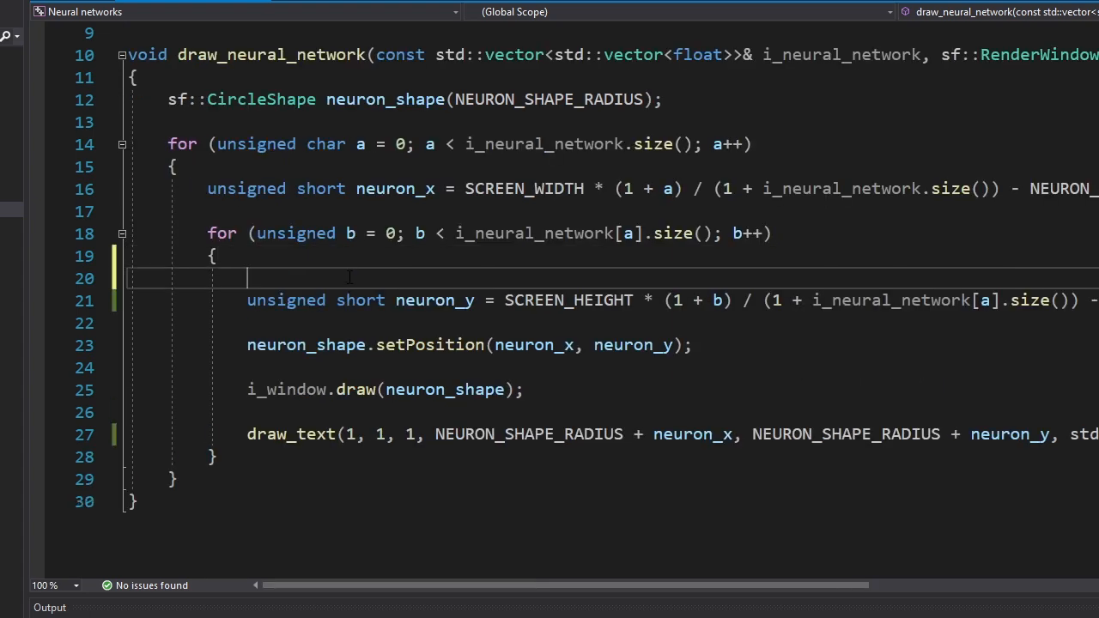
text(float neuron_value = round(i_neural_network[a][b] * pow(10, DECIMAL_DIGITS)) / pow(10,)
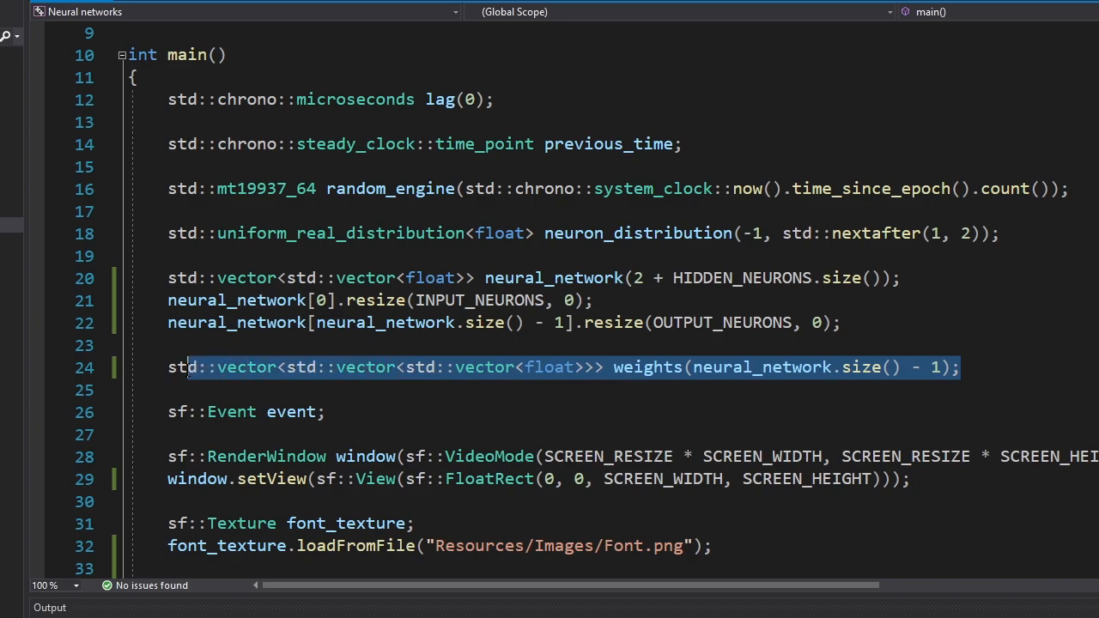
Select the nested neuron and connection weight-printing loops in main and launch the debugger
scroll(down, 3)
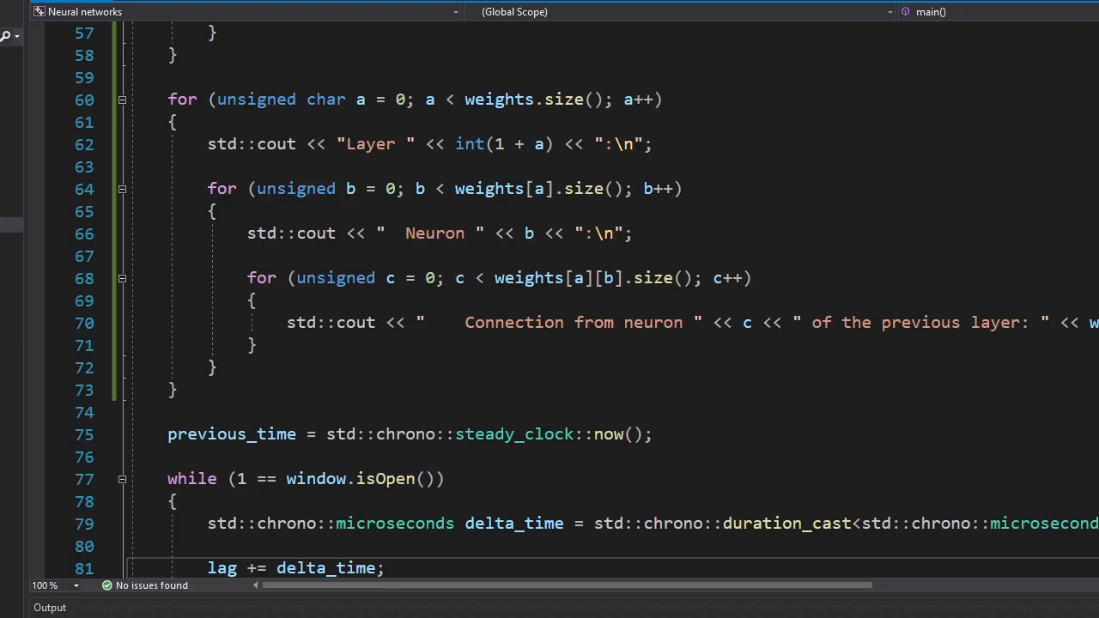
drag(206, 187, 178, 390)
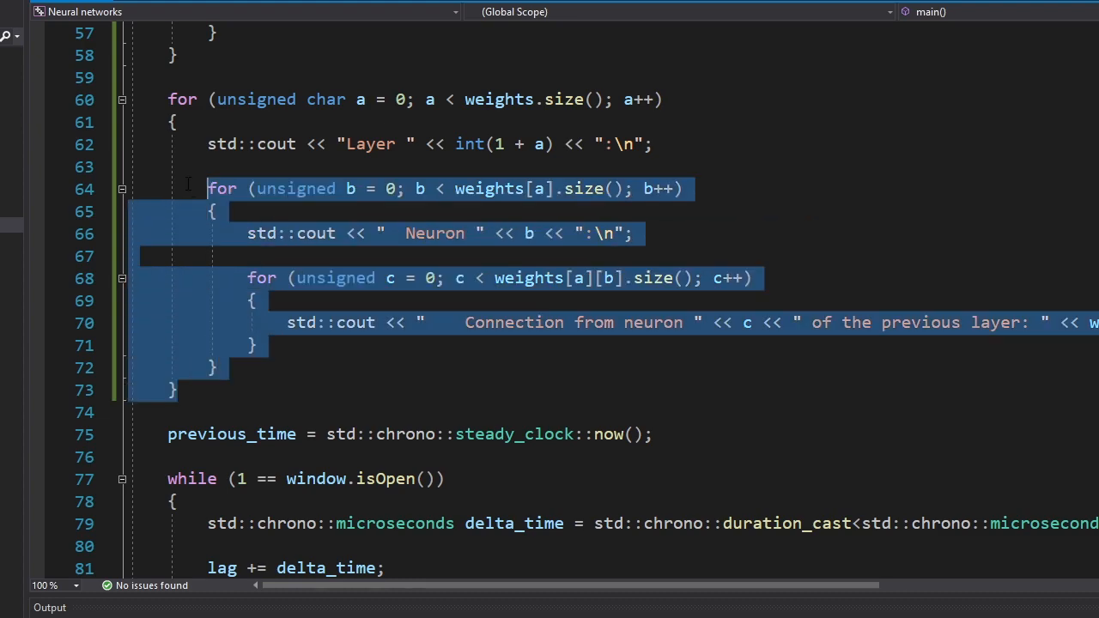
key(F5)
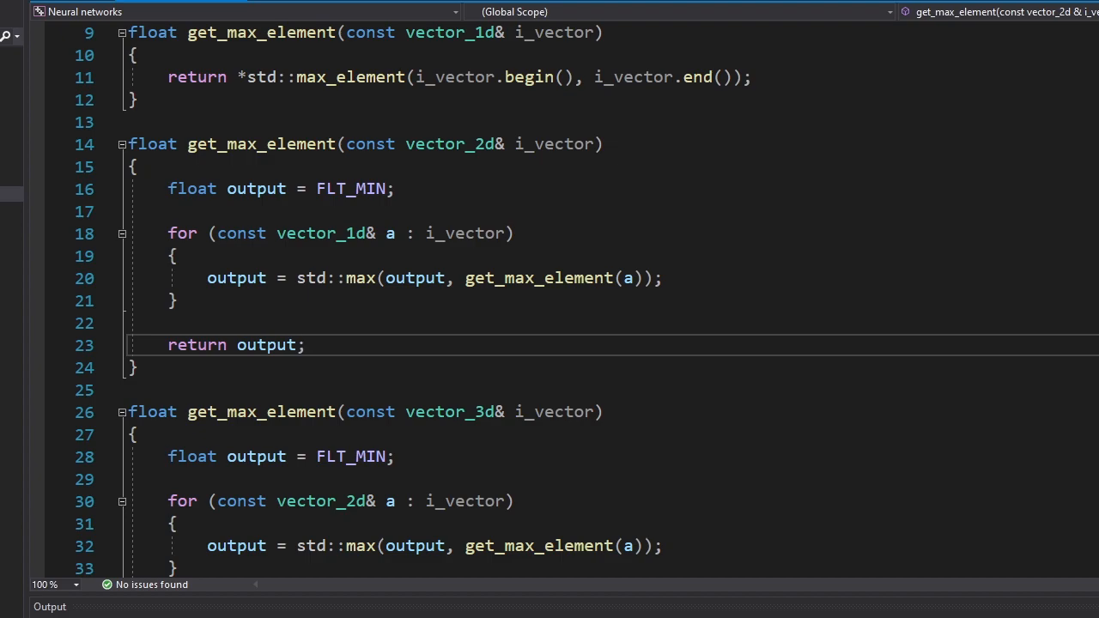
Build and run the project to draw the six-neuron network with value labels
double_click(539, 278)
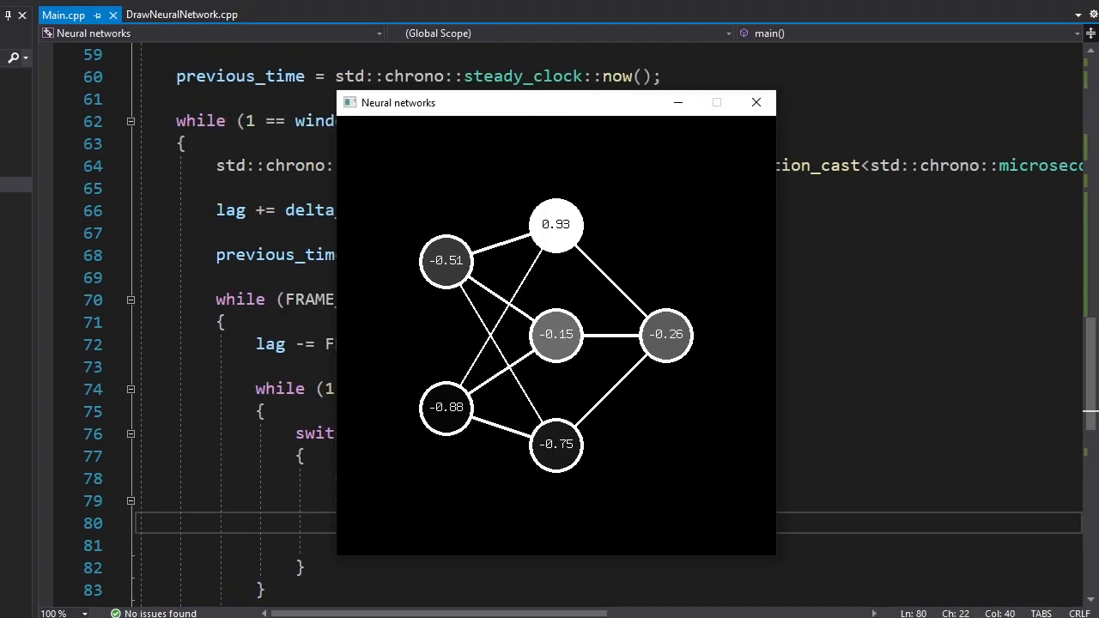
click(718, 103)
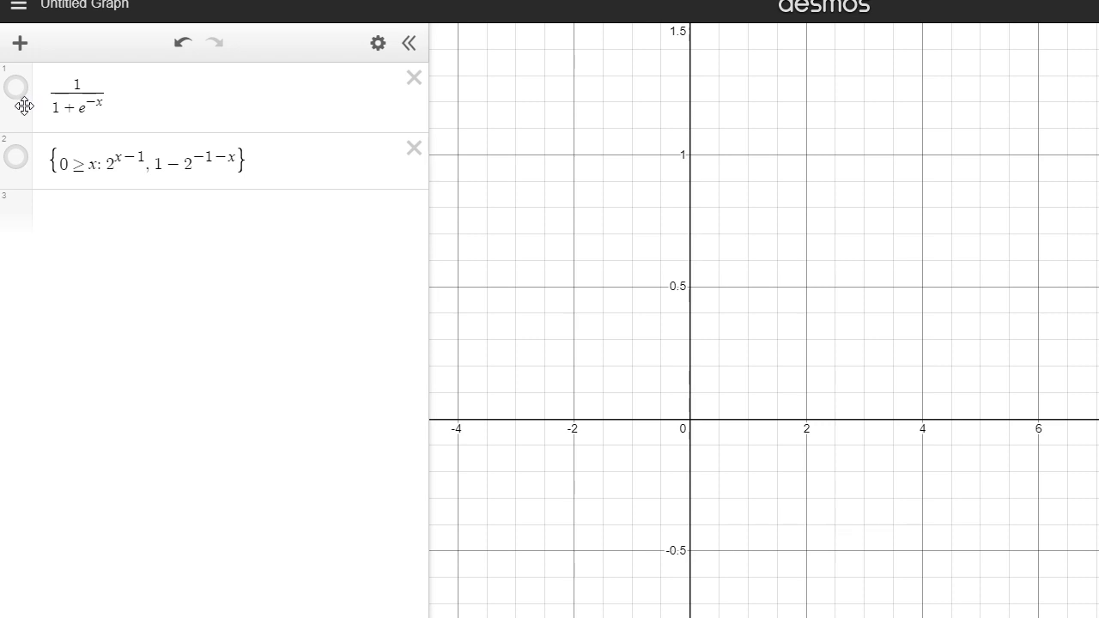
Show the sigmoid and piecewise exponential curves together on the graph
click(15, 86)
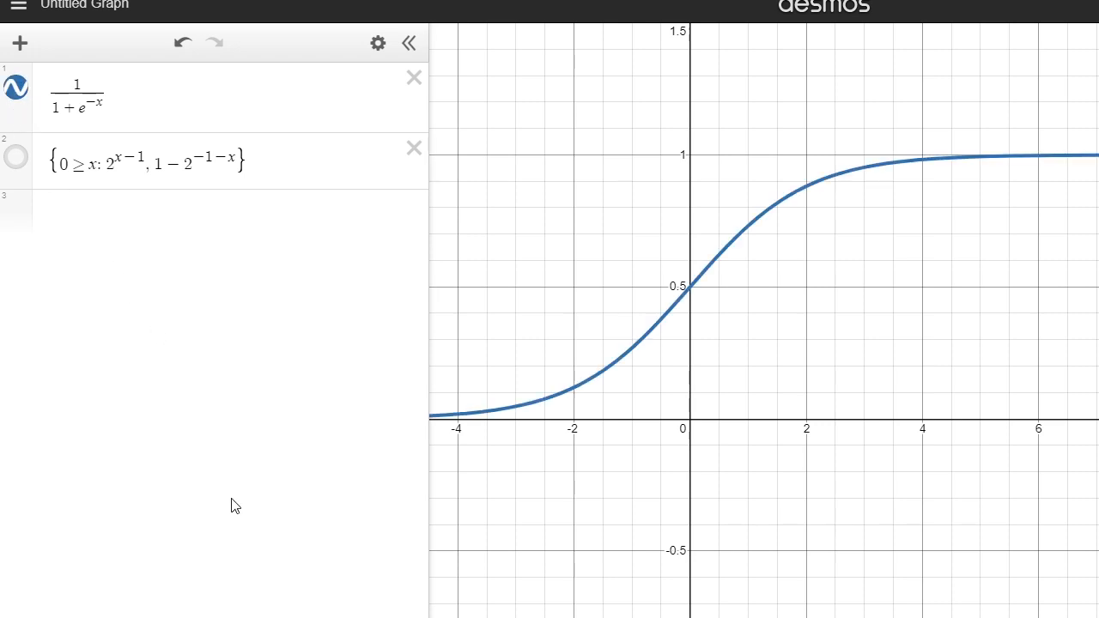
mouse_move(148, 371)
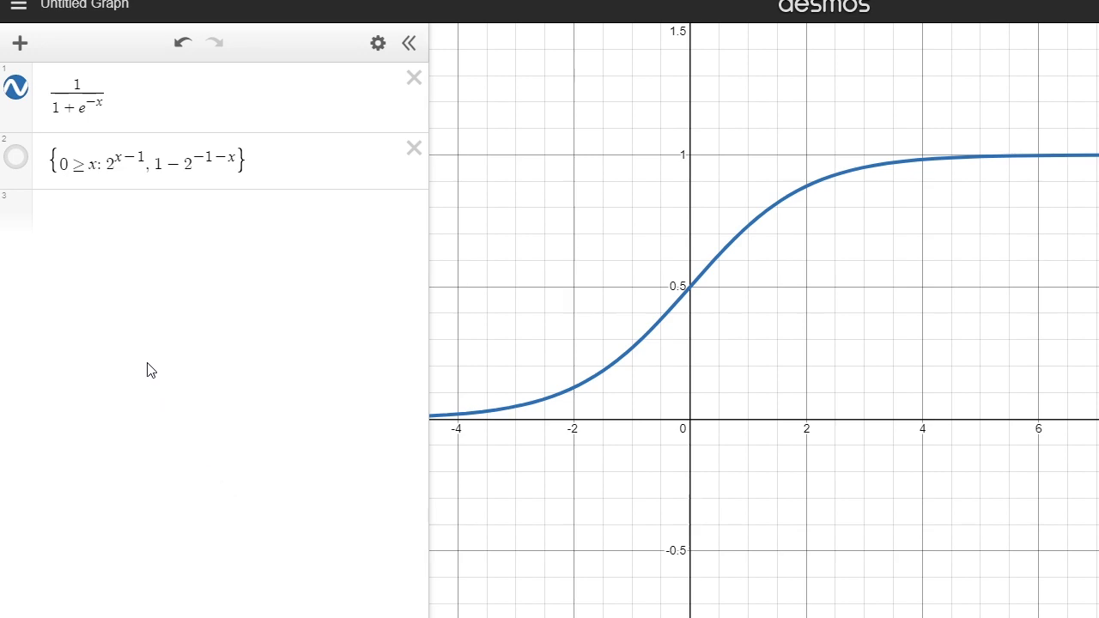
click(15, 157)
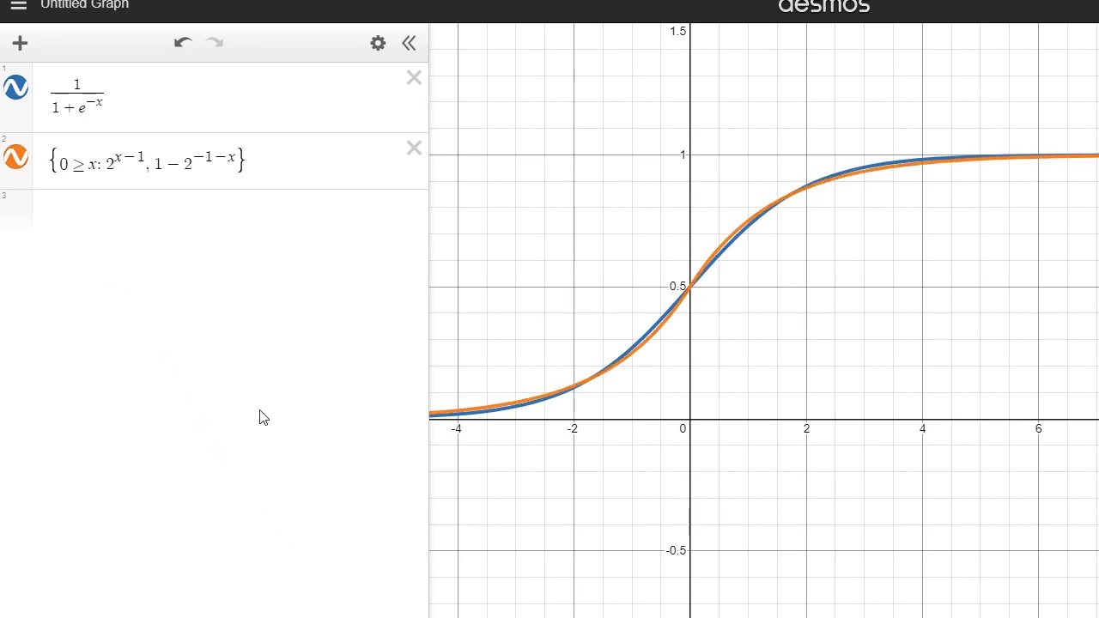